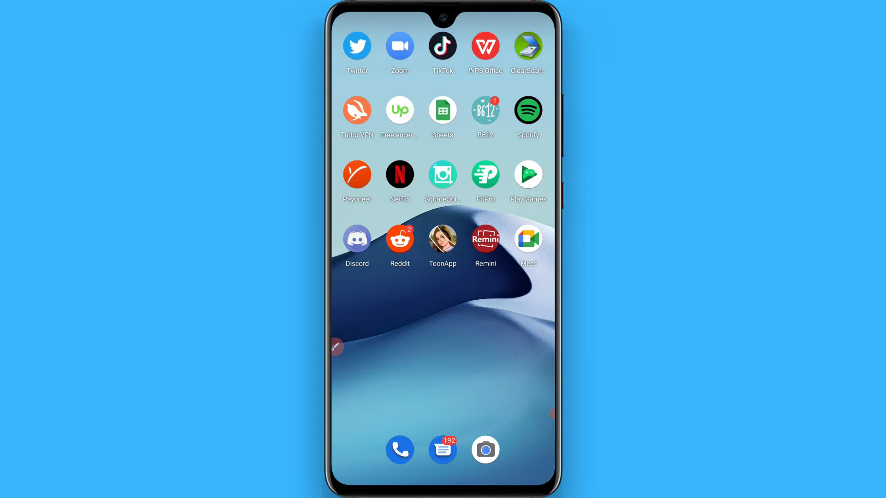
Launch Discord from the Android home screen to reach the tech server.
left_click(356, 237)
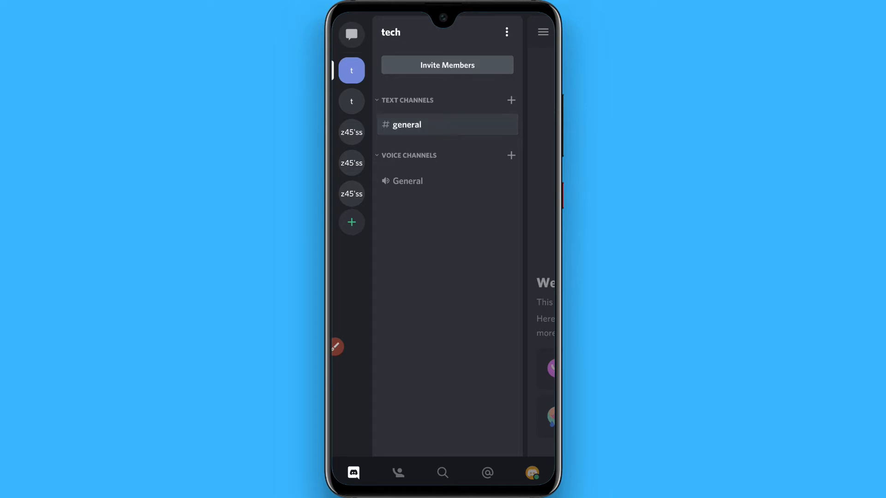
Open the Edit Channel settings for #general from its options menu.
left_click(407, 125)
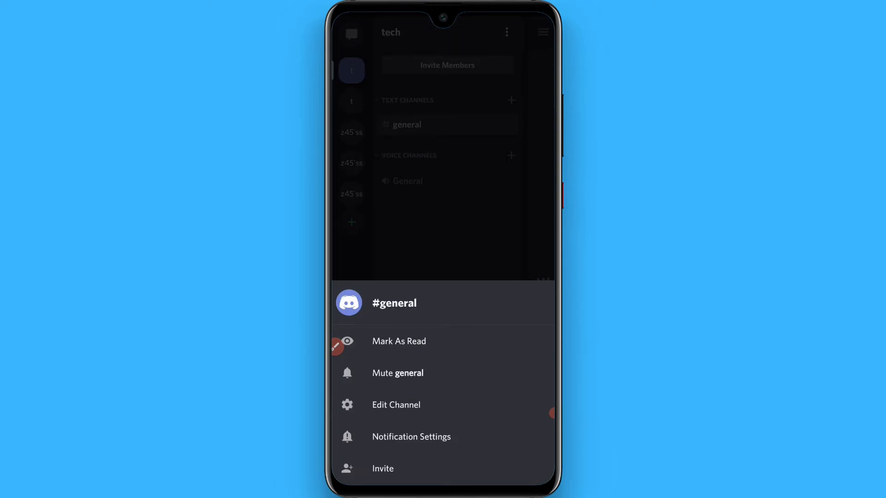
left_click(395, 404)
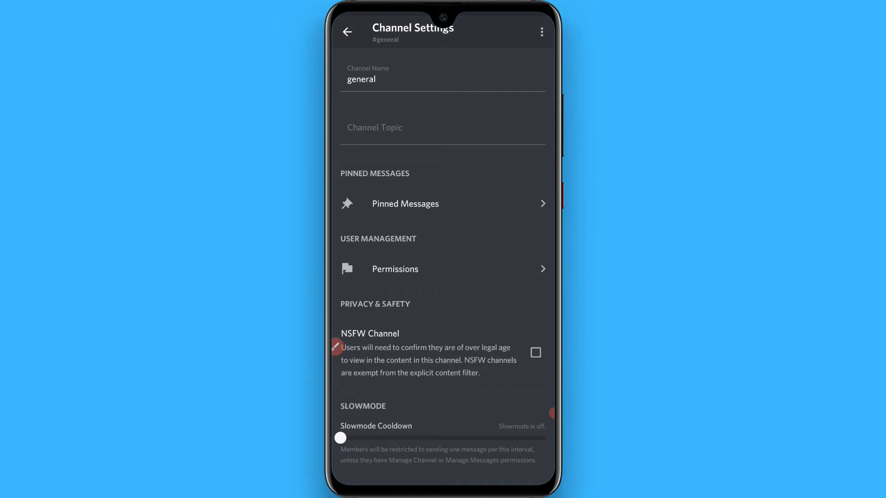
left_click(395, 269)
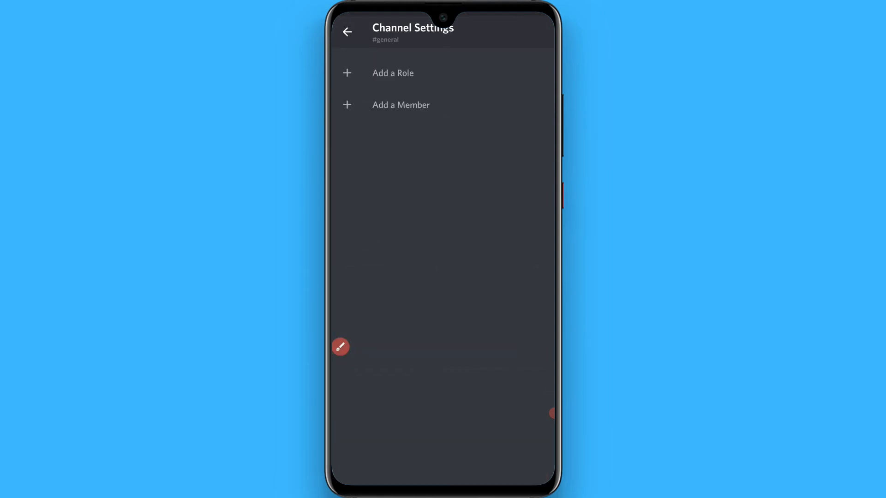
left_click(393, 73)
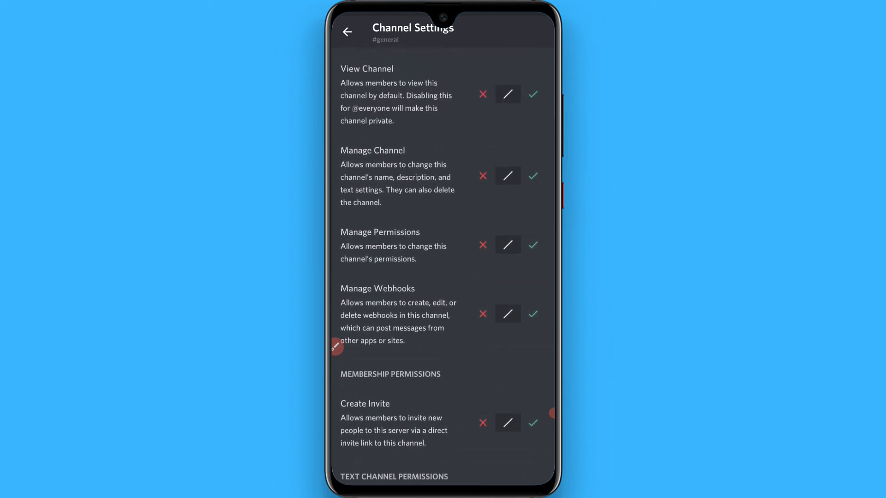
scroll("down", 3)
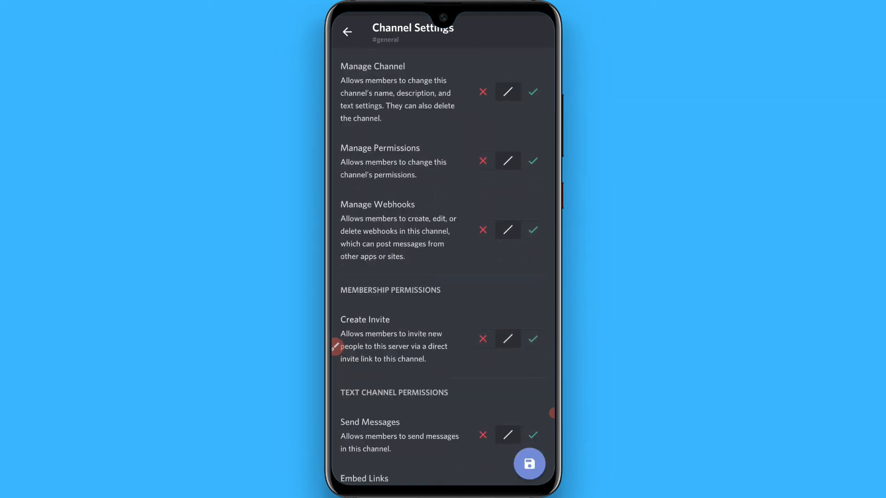
scroll("down", 3)
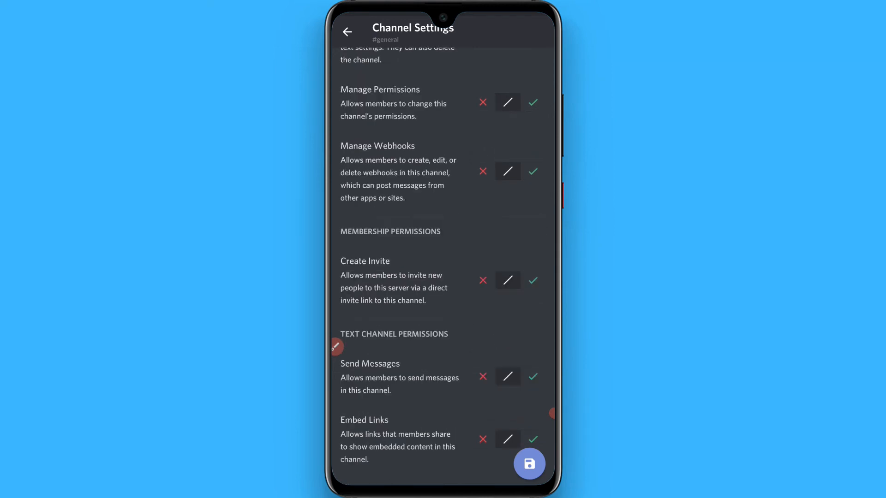
scroll("down", 3)
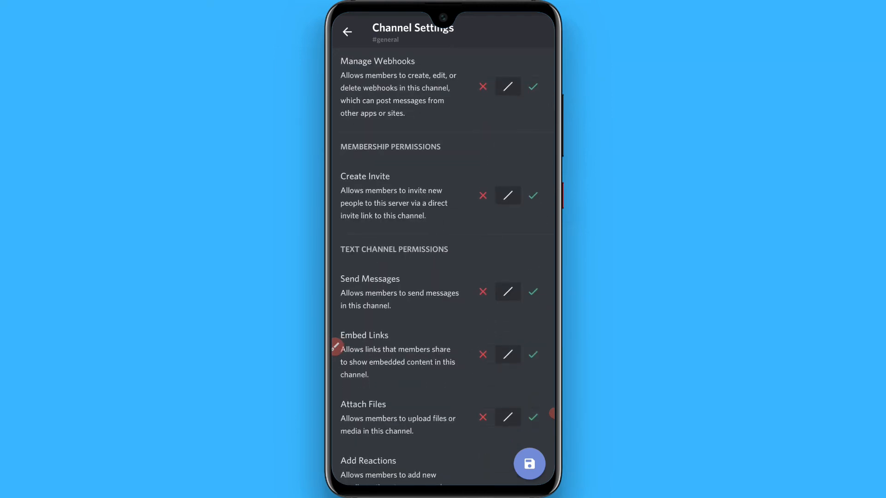
left_click(533, 195)
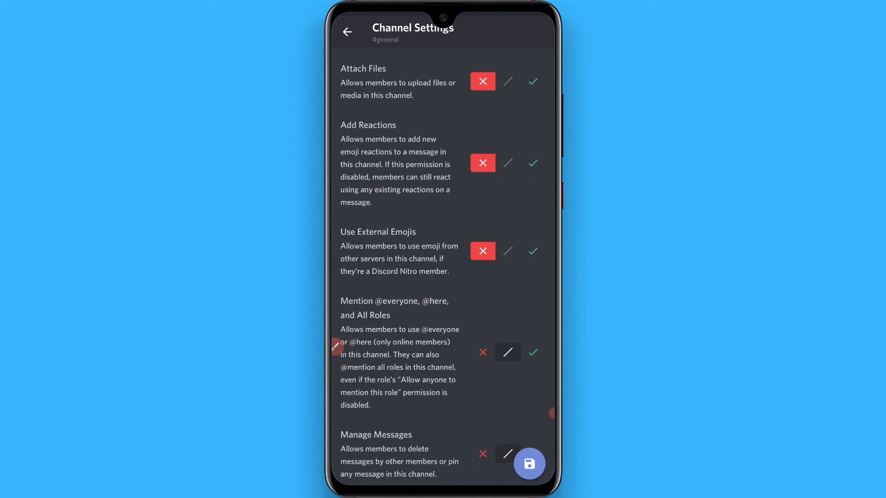
scroll("down", 3)
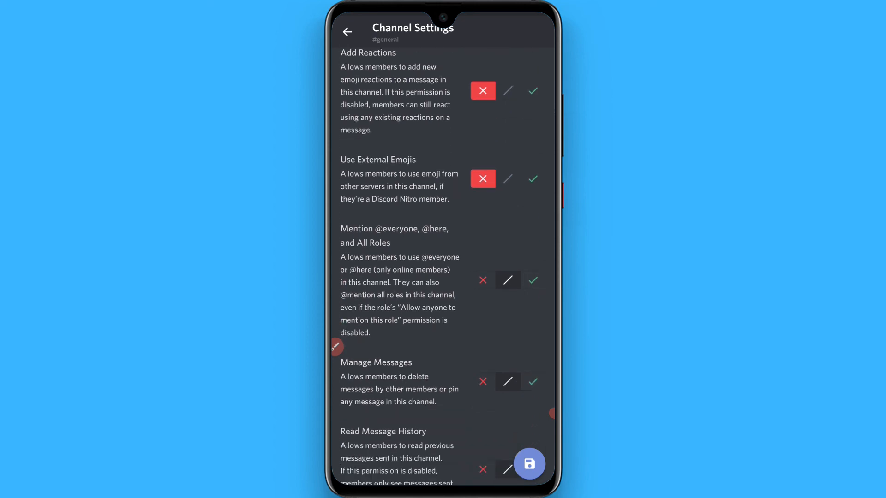